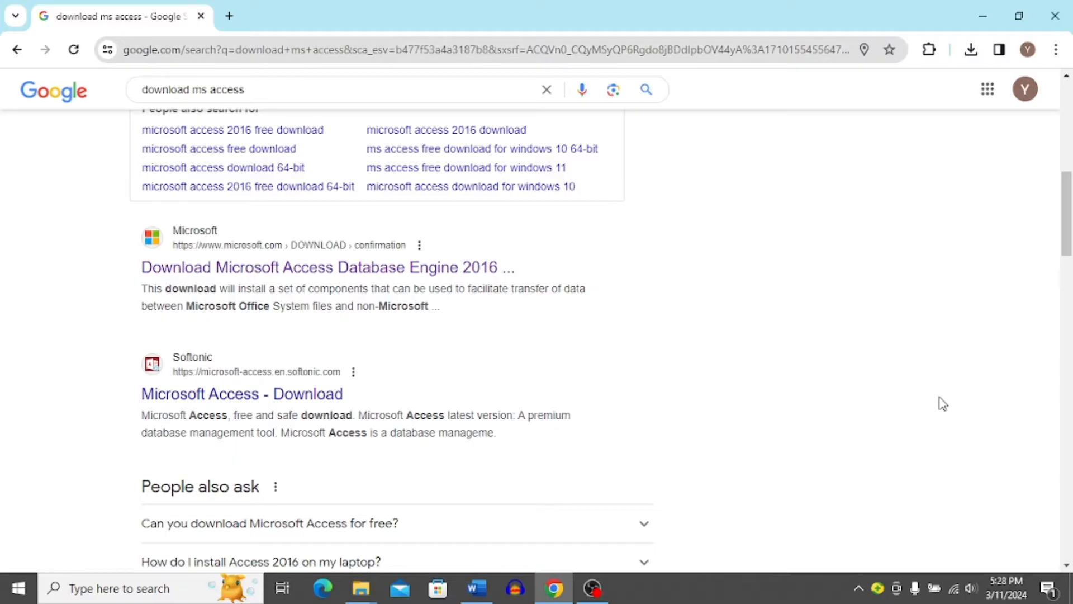
# Open the 'Download Microsoft Access Database Engine 2016' result in a new tab
pyautogui.scroll(3)
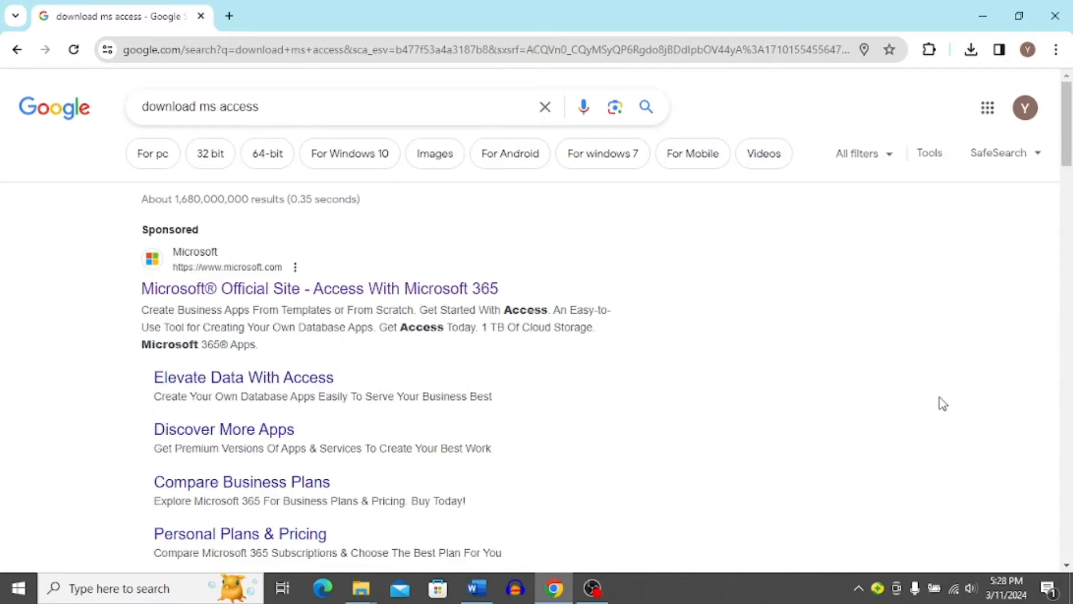
pyautogui.moveTo(318, 127)
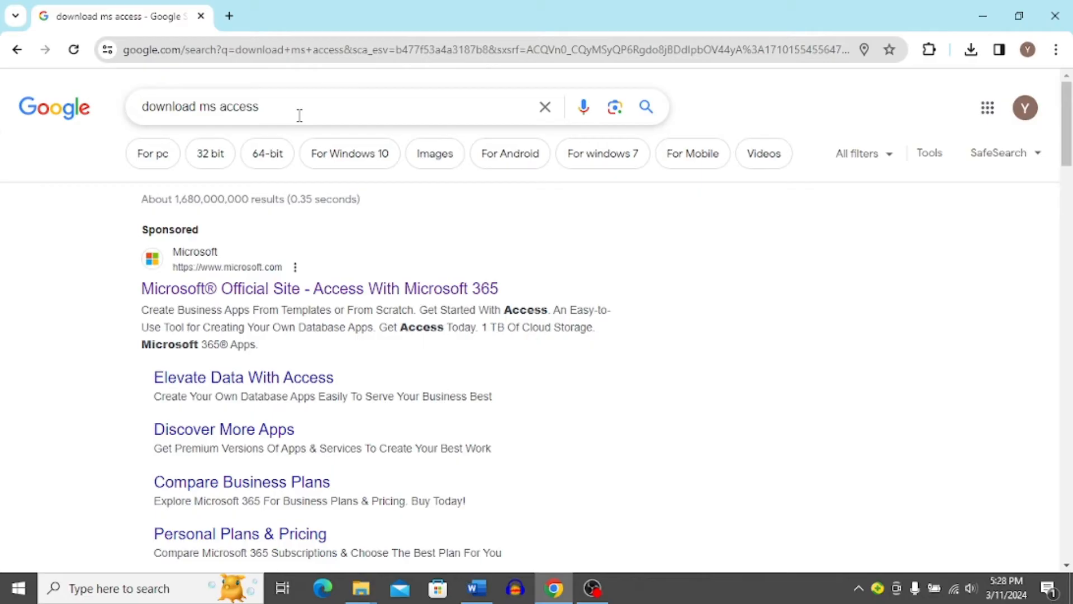
pyautogui.scroll(-3)
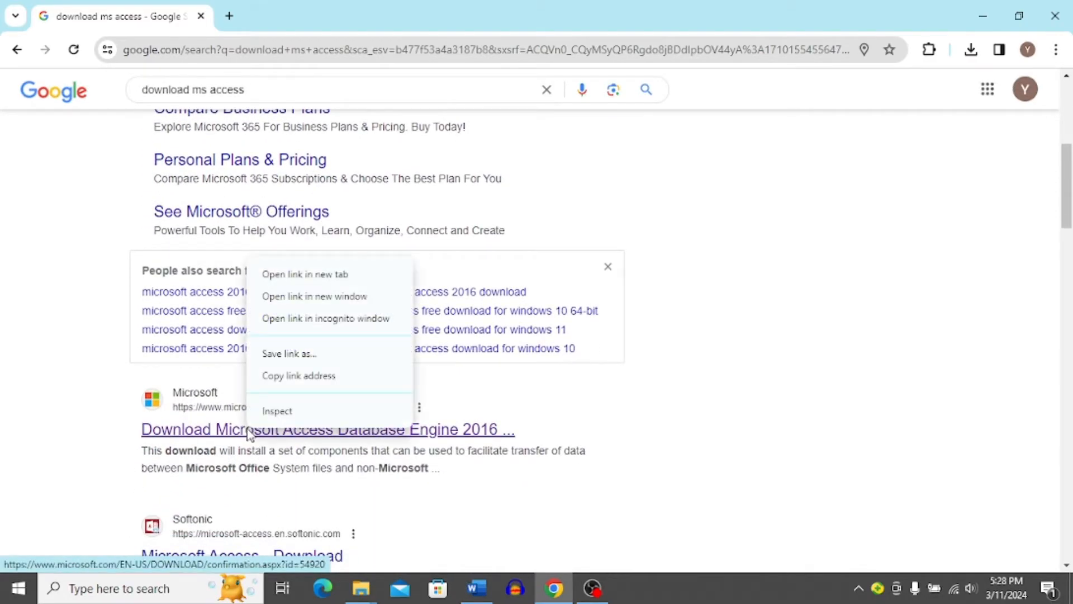
pyautogui.moveTo(305, 274)
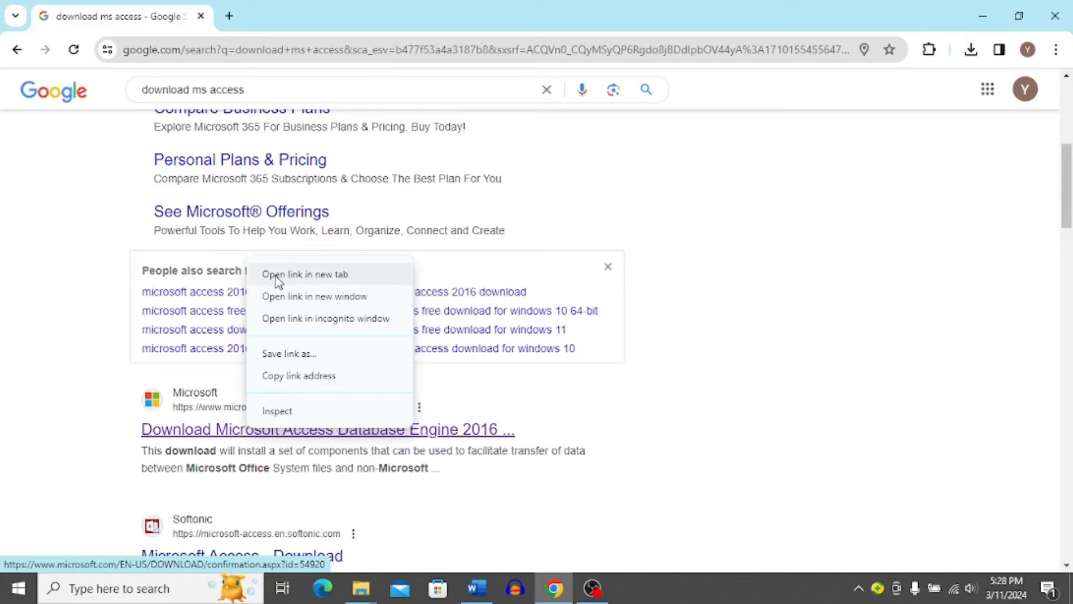
pyautogui.click(304, 274)
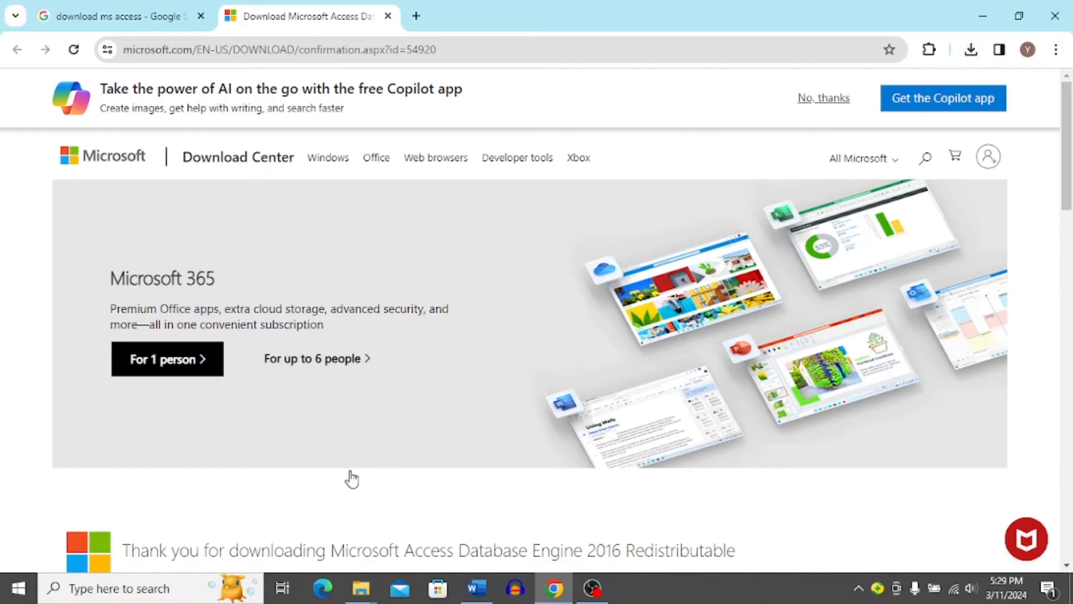
pyautogui.moveTo(364, 556)
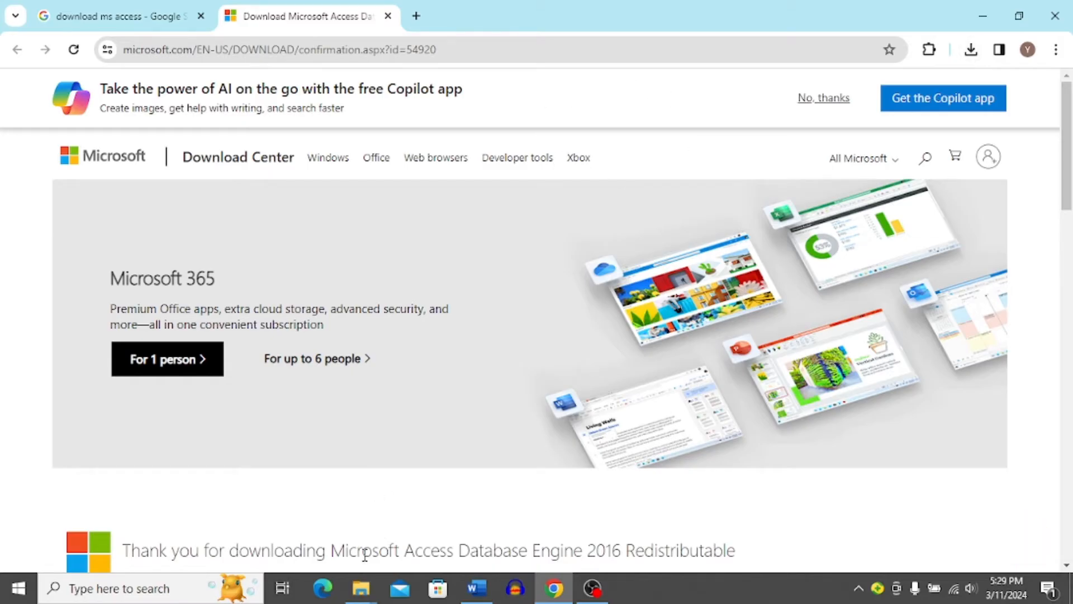
# Show the downloaded AccessDatabaseEngine installer in the Downloads folder
pyautogui.click(360, 587)
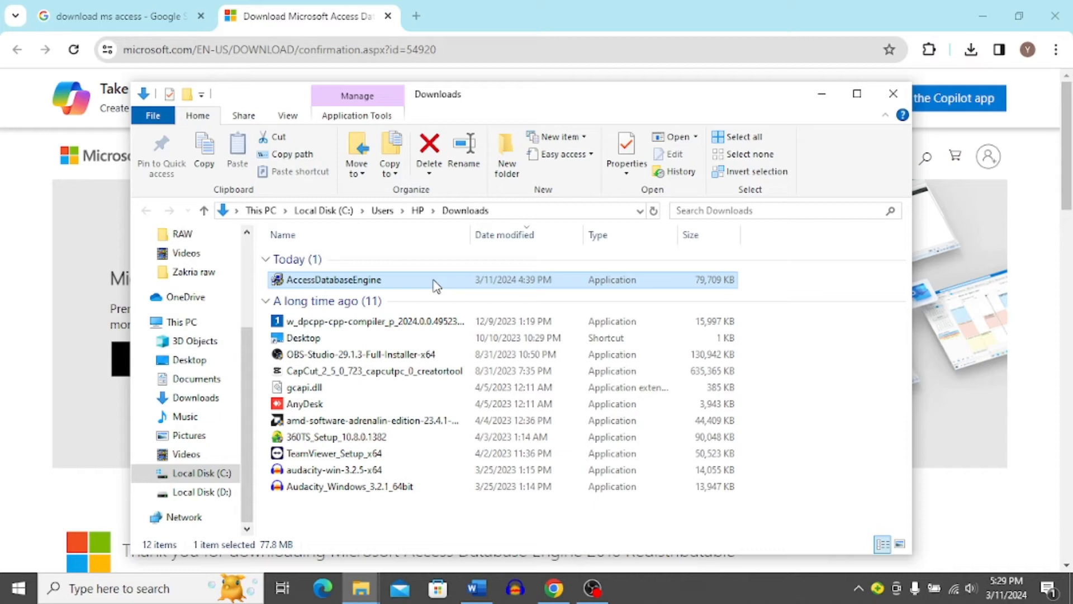
pyautogui.moveTo(436, 283)
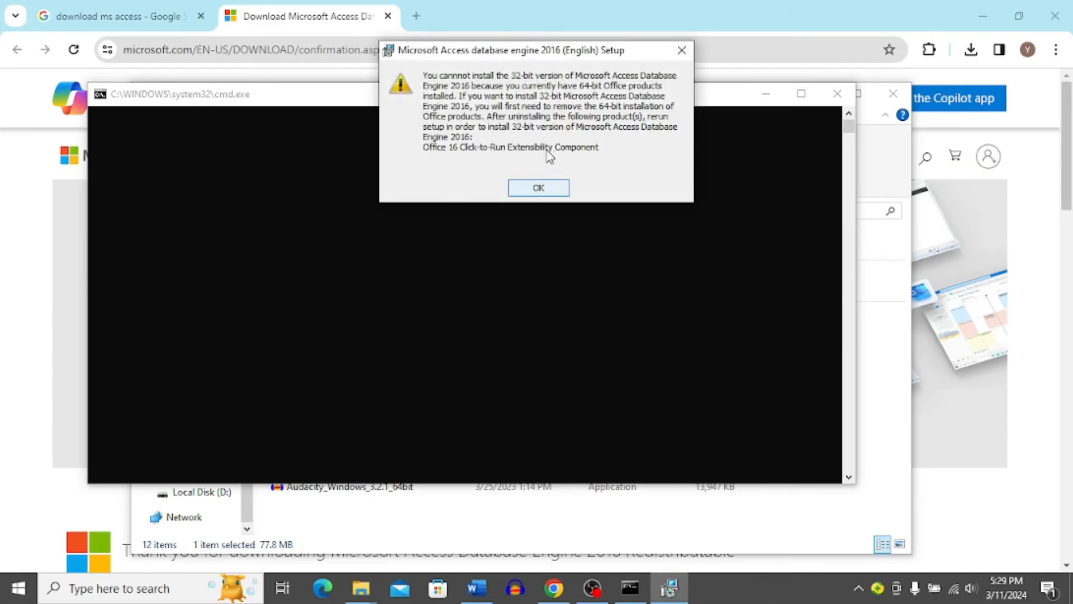
# Dismiss the 64-bit Office conflict warning and the installation failure message
pyautogui.click(538, 188)
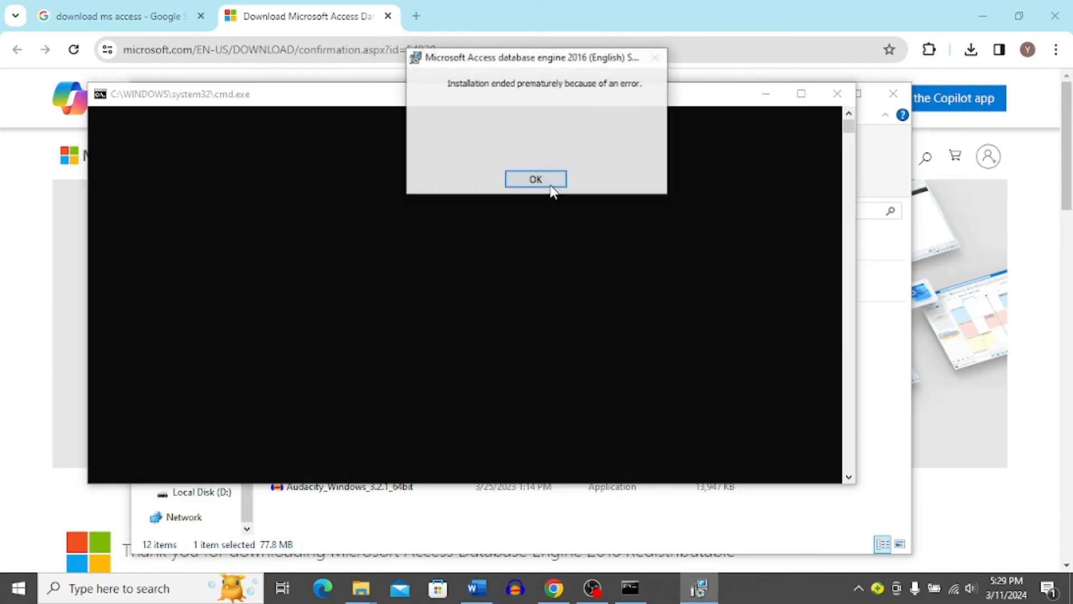
pyautogui.click(536, 179)
pyautogui.write('acess')
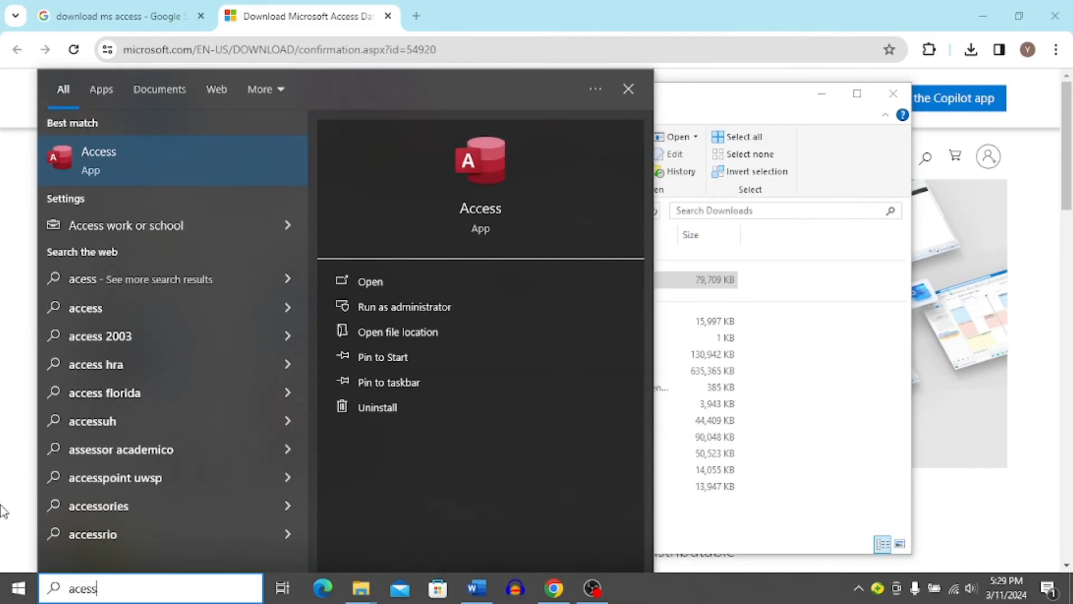
pyautogui.moveTo(232, 173)
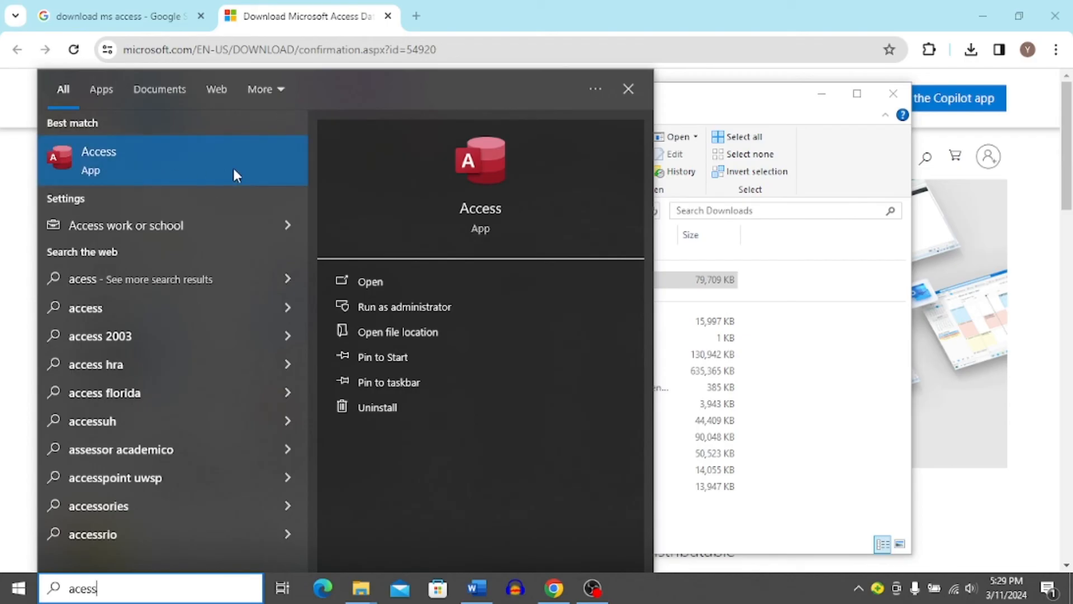